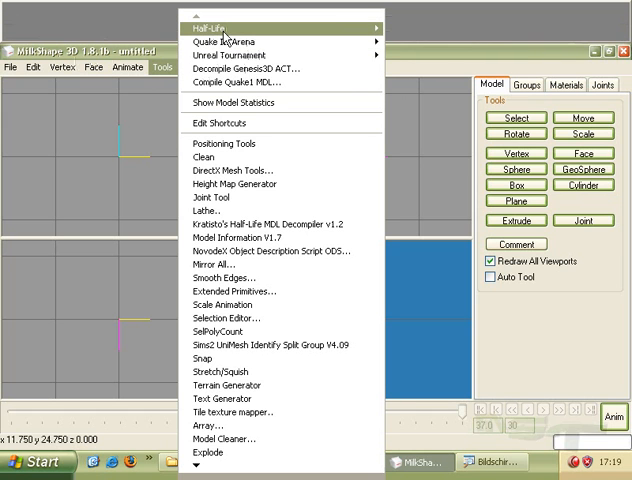
{"action": "mouse_move", "coordinate": [213, 13]}
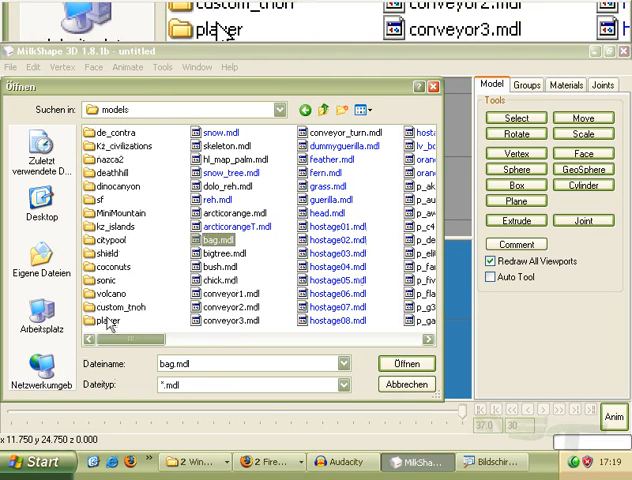
Browse into the models\player\gsg9 folder to pick the model for decompiling.
{"action": "double_click", "coordinate": [108, 321]}
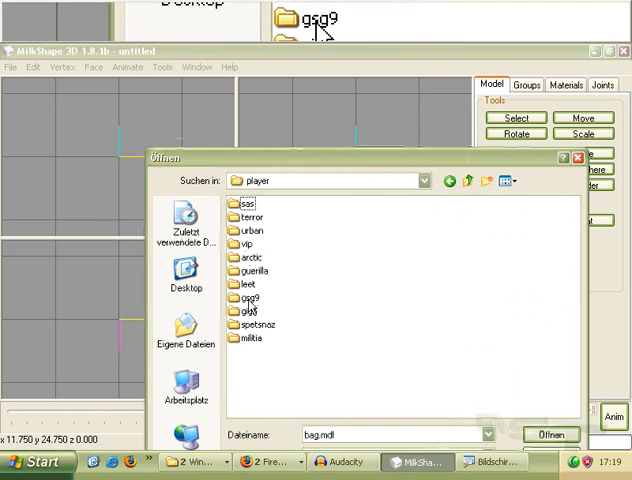
{"action": "double_click", "coordinate": [245, 297]}
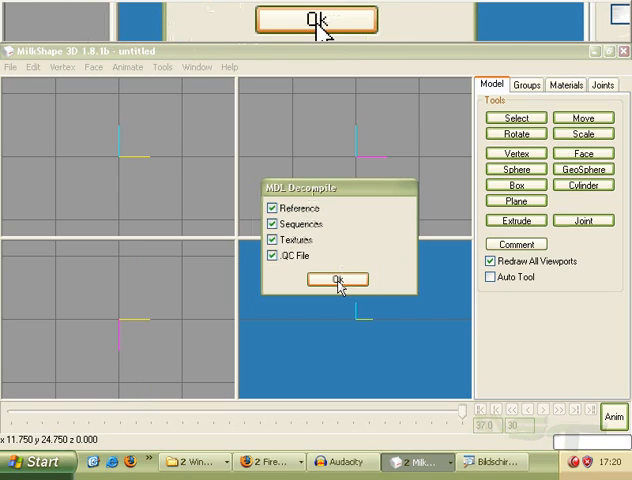
Confirm the decompile with all outputs enabled and dismiss the completion message.
{"action": "left_click", "coordinate": [337, 279]}
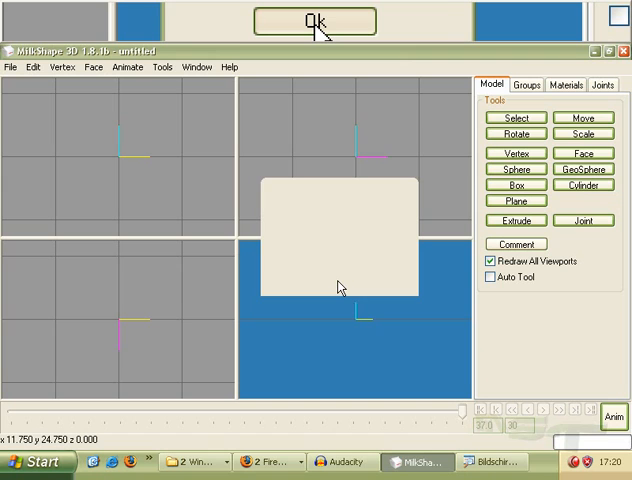
{"action": "left_click", "coordinate": [317, 20]}
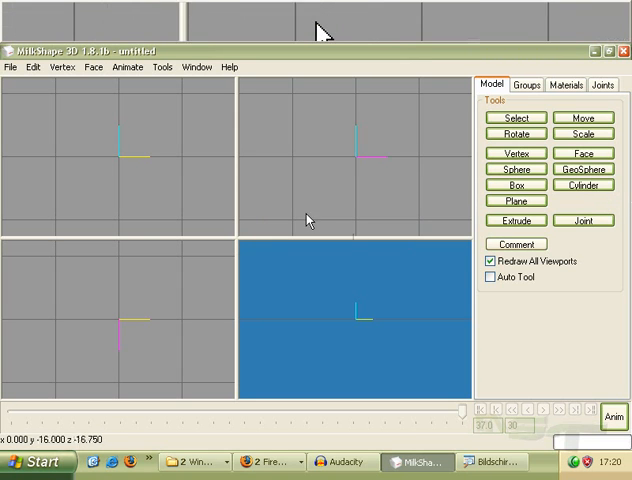
Browse the gsg9 folder's decompiled .smd files, such as run.smd.
{"action": "left_click", "coordinate": [11, 66]}
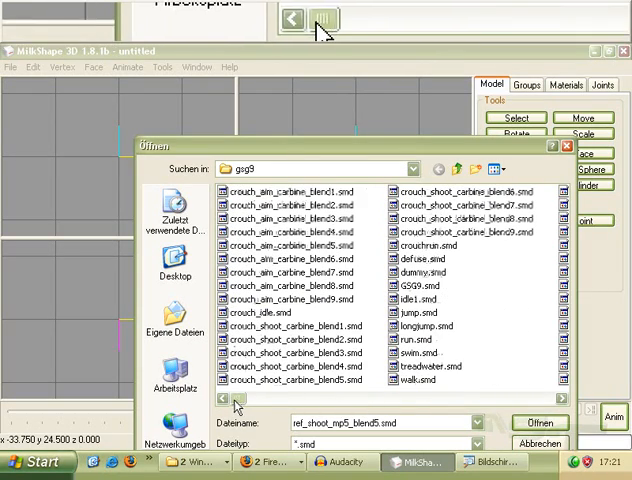
{"action": "left_click", "coordinate": [404, 339]}
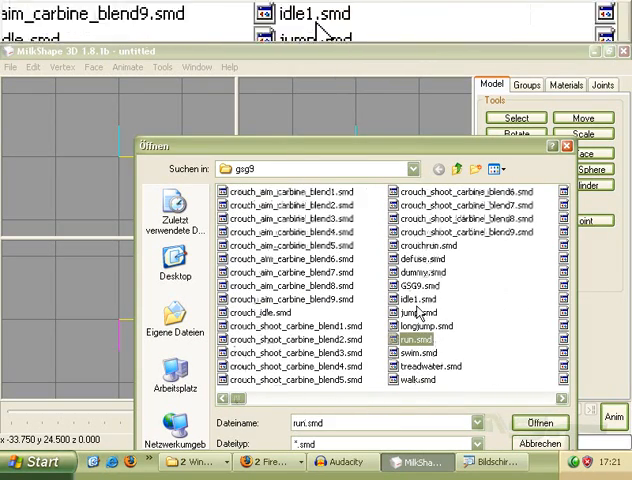
{"action": "left_click", "coordinate": [413, 353]}
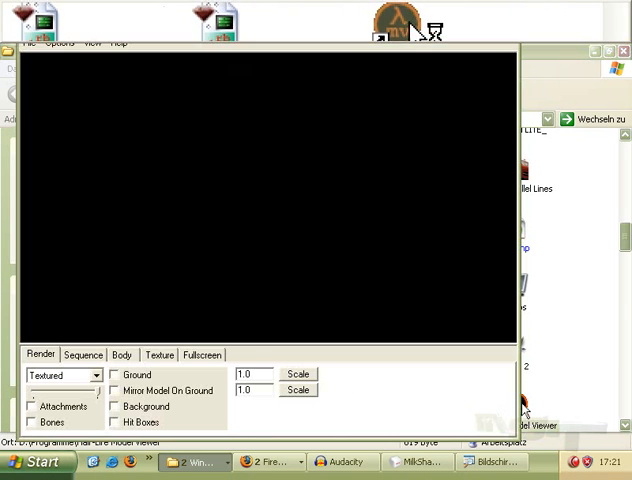
Load the gsg9 model in Model Viewer and preview a different animation sequence.
{"action": "left_click", "coordinate": [31, 43]}
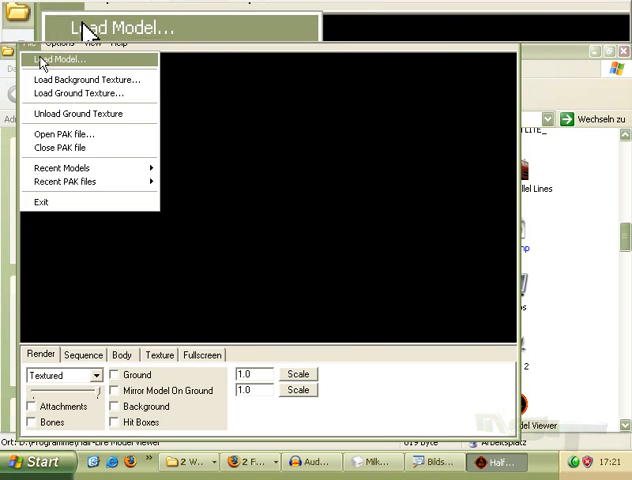
{"action": "left_click", "coordinate": [57, 59]}
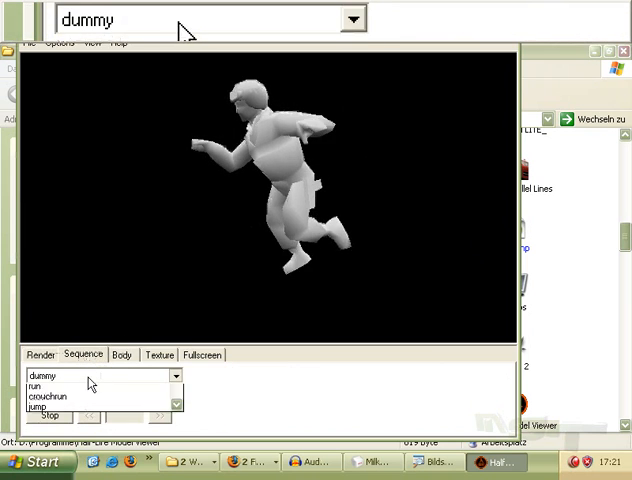
{"action": "left_click", "coordinate": [78, 410]}
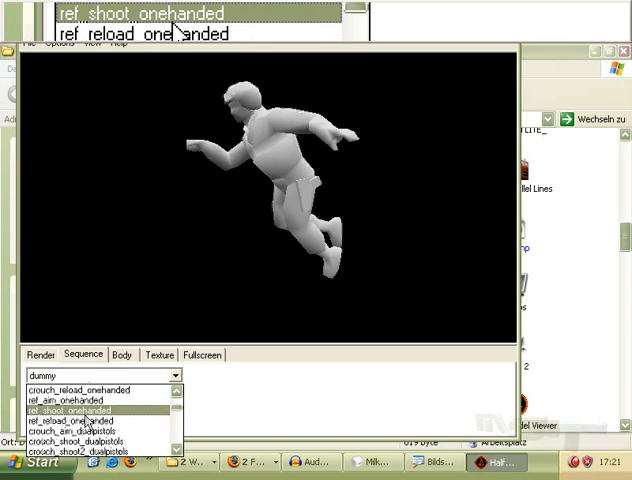
{"action": "left_click", "coordinate": [82, 399]}
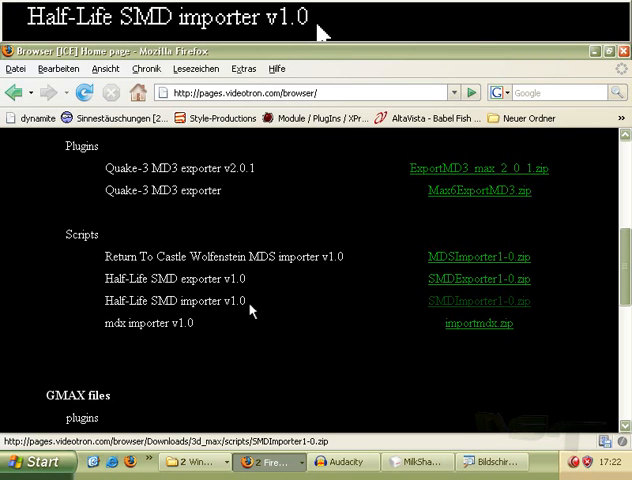
Download SMDImporter1-0.zip from the Scripts section and open it in WinRAR.
{"action": "scroll", "scroll_direction": "up", "scroll_amount": 3}
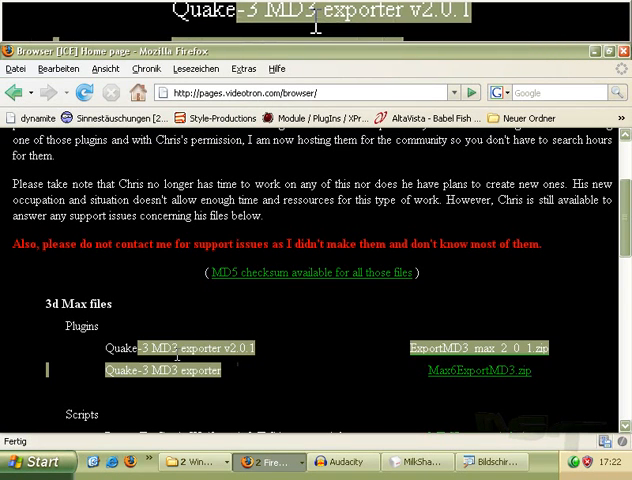
{"action": "scroll", "scroll_direction": "down", "scroll_amount": 3}
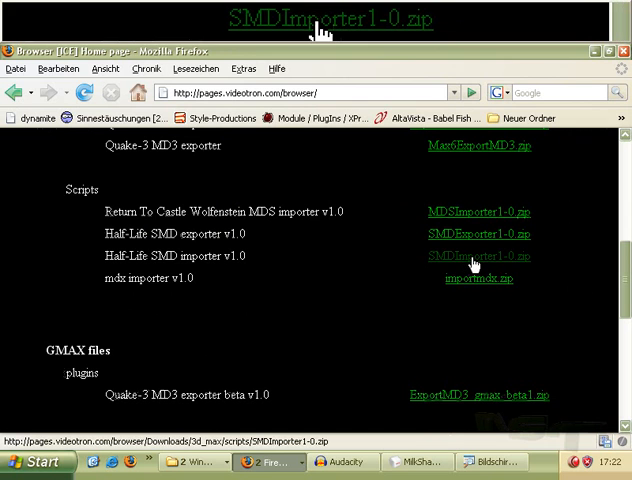
{"action": "left_click", "coordinate": [467, 256]}
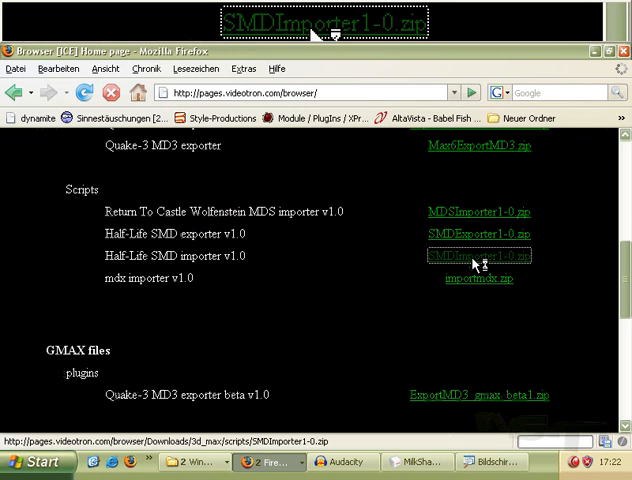
{"action": "left_click", "coordinate": [478, 256]}
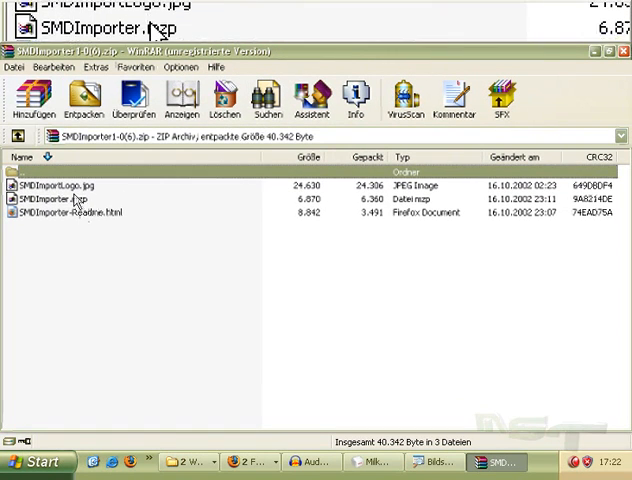
Inspect SMDImporter.mzp and the logo image in the WinRAR archive.
{"action": "left_click", "coordinate": [70, 187]}
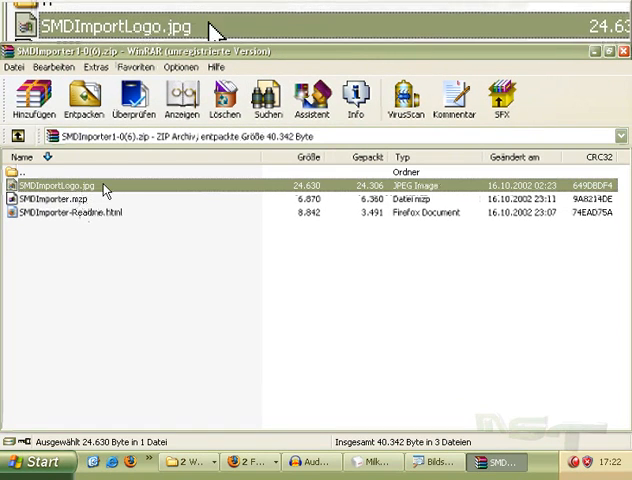
{"action": "left_click", "coordinate": [90, 208]}
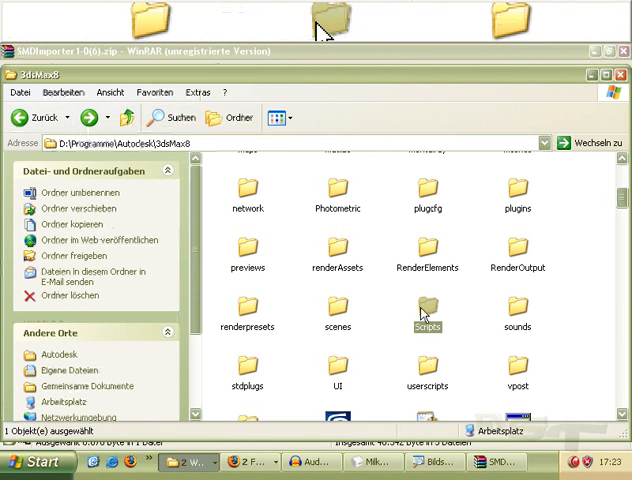
Place SMDImporter.mzp in 3dsMax8\Scripts\Startup, replacing the existing copy.
{"action": "double_click", "coordinate": [427, 315]}
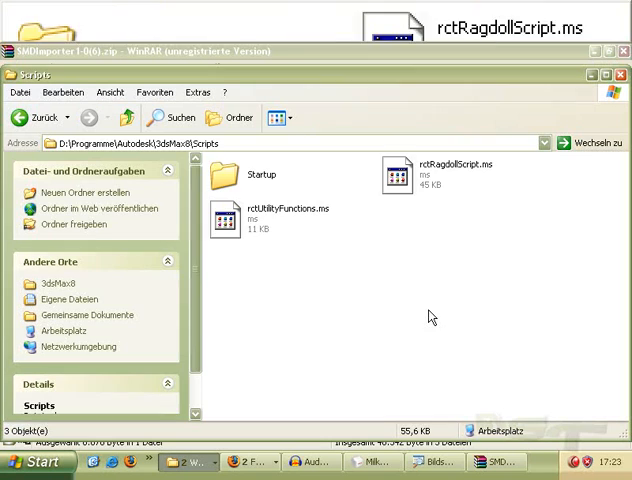
{"action": "double_click", "coordinate": [258, 175]}
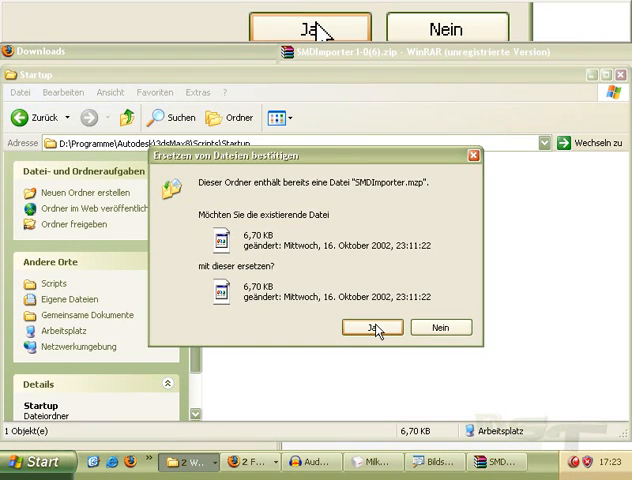
{"action": "left_click", "coordinate": [372, 327]}
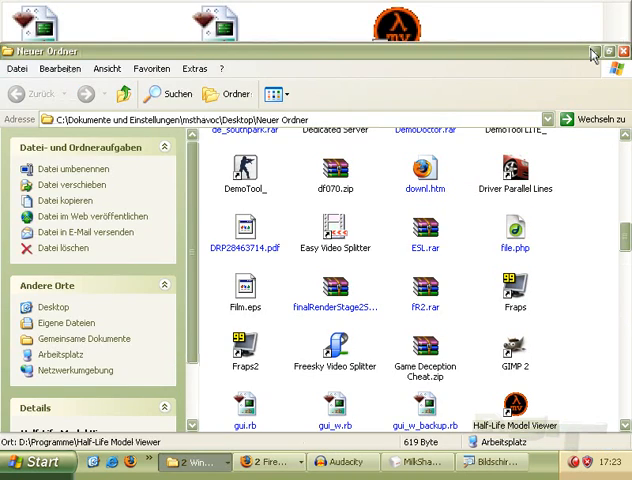
Minimize Explorer and launch 3ds Max 8 from its desktop shortcut.
{"action": "left_click", "coordinate": [343, 461]}
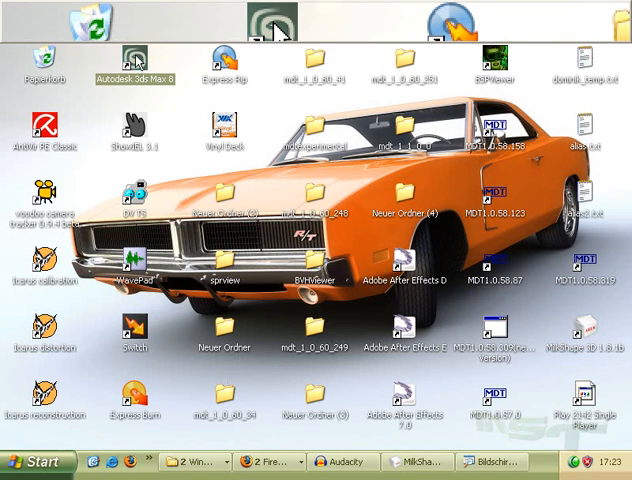
{"action": "double_click", "coordinate": [123, 53]}
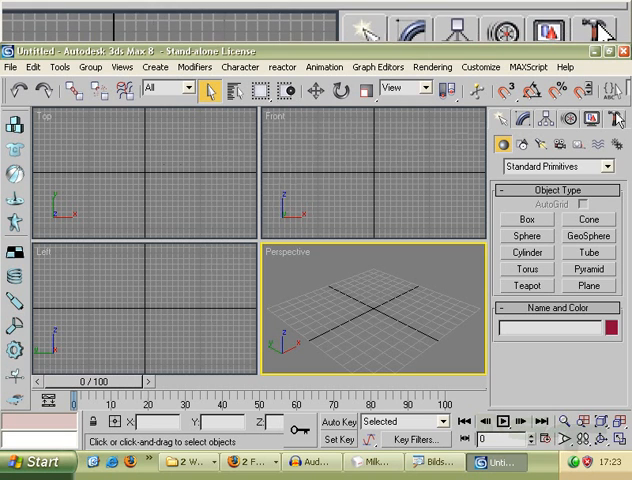
Run the Half-Life SMD Import utility from Utilities > MAXScript and start an import.
{"action": "left_click", "coordinate": [614, 119]}
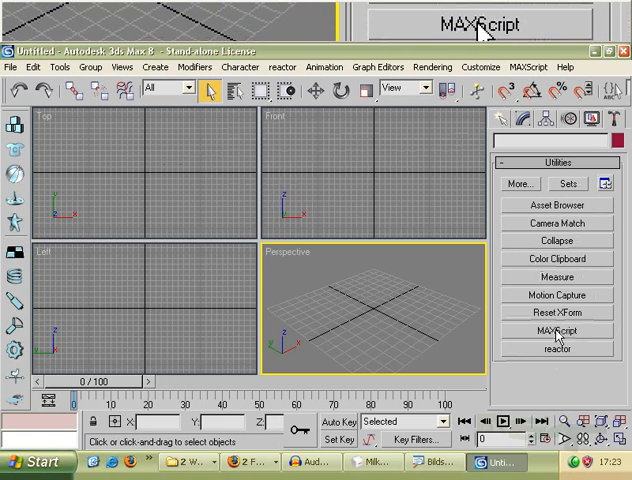
{"action": "left_click", "coordinate": [556, 331]}
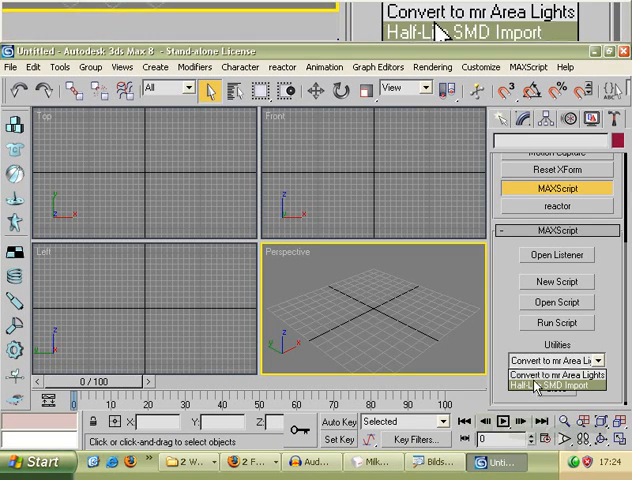
{"action": "left_click", "coordinate": [560, 387]}
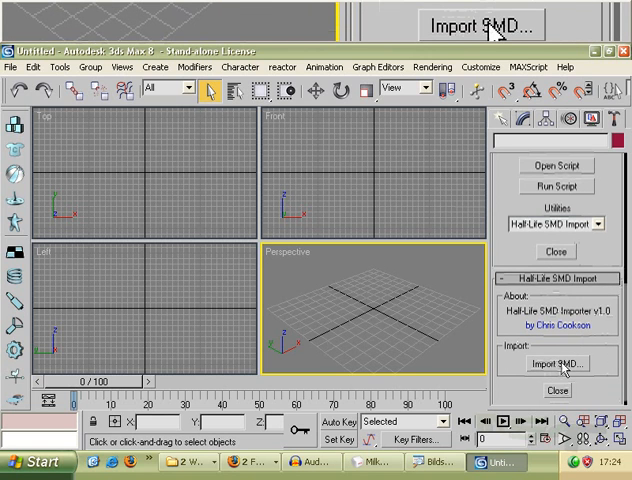
{"action": "left_click", "coordinate": [556, 363]}
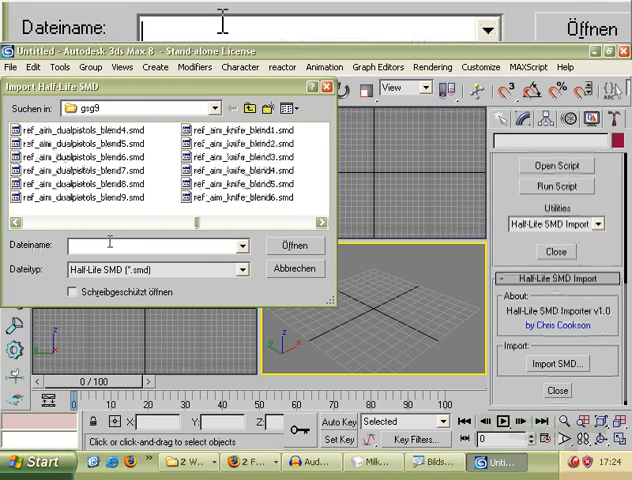
Import GSG9.smd from the gsg9 folder.
{"action": "type", "text": "gsg"}
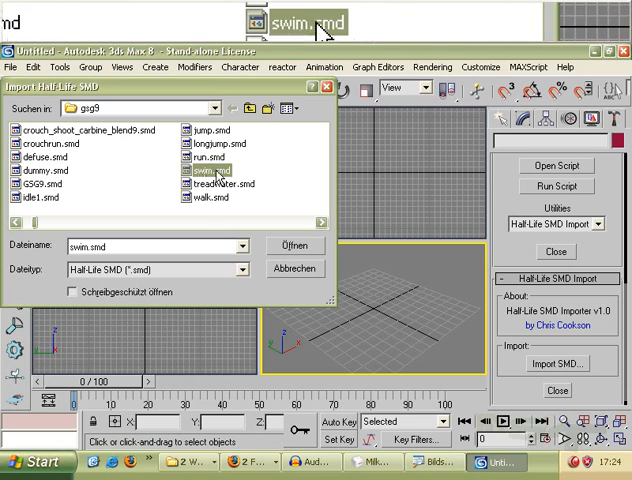
{"action": "left_click", "coordinate": [42, 185]}
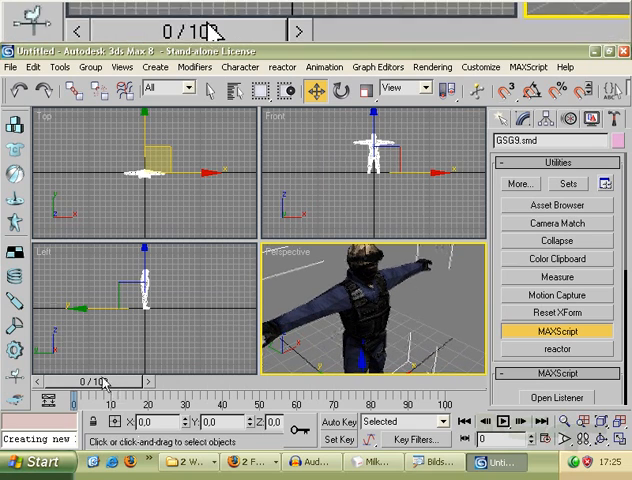
Import longjump.smd onto the GSG9 model, giving a 61-frame crouched jump animation.
{"action": "left_click_drag", "start_coordinate": [95, 392], "coordinate": [398, 392]}
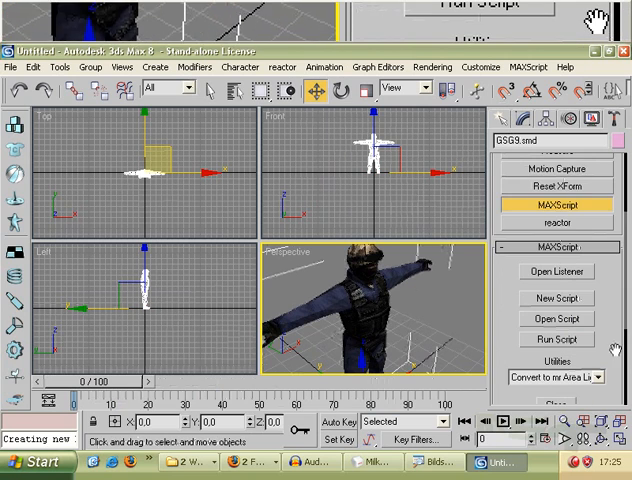
{"action": "left_click", "coordinate": [555, 361]}
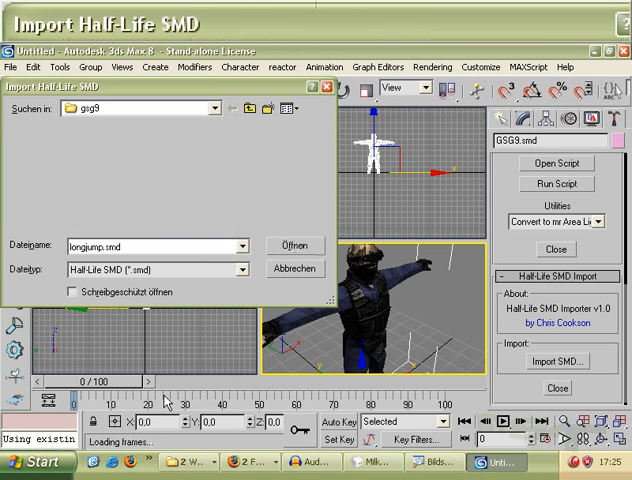
{"action": "left_click", "coordinate": [294, 246]}
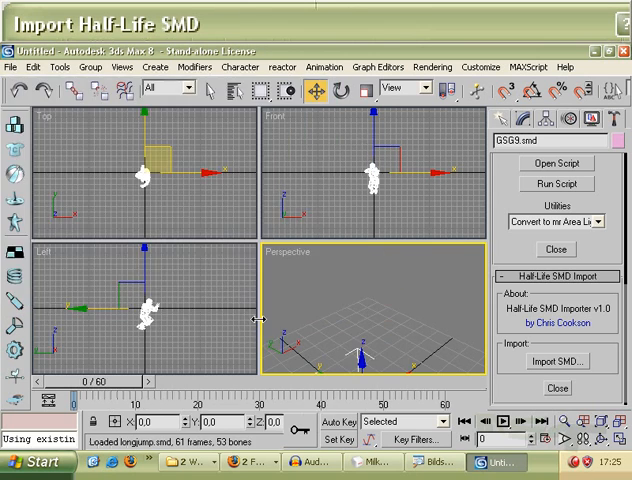
{"action": "left_click", "coordinate": [556, 361]}
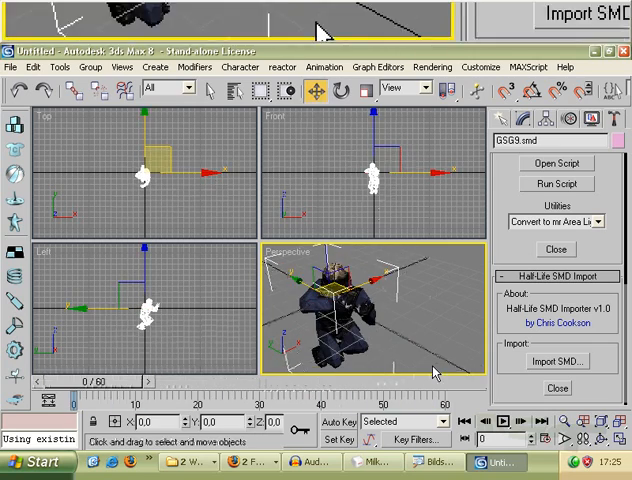
Import forward.smd onto the GSG9 model, producing a 36-frame standing animation.
{"action": "left_click", "coordinate": [556, 361]}
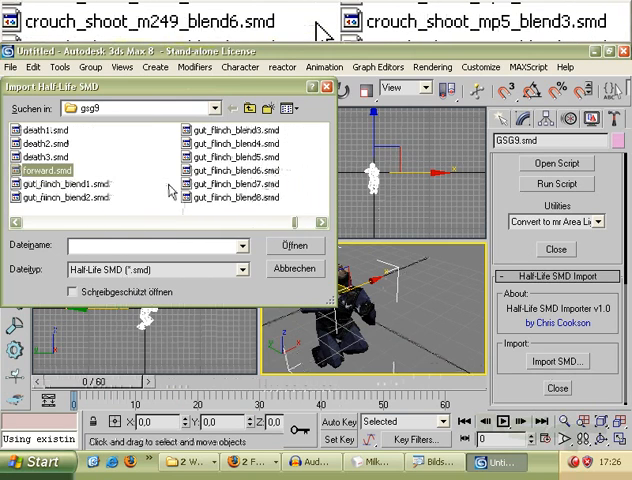
{"action": "left_click", "coordinate": [55, 170]}
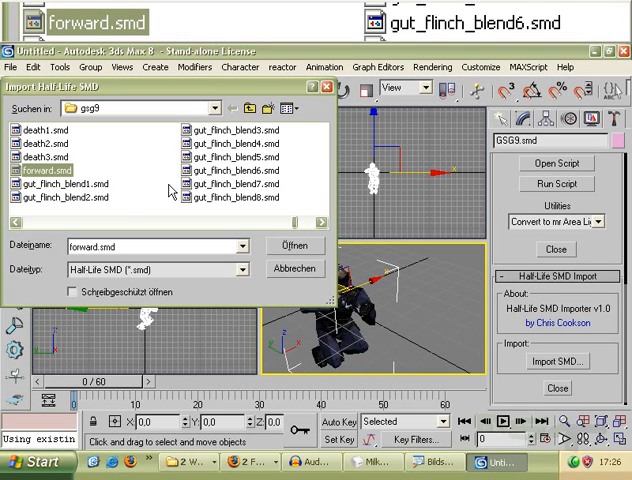
{"action": "left_click", "coordinate": [294, 245]}
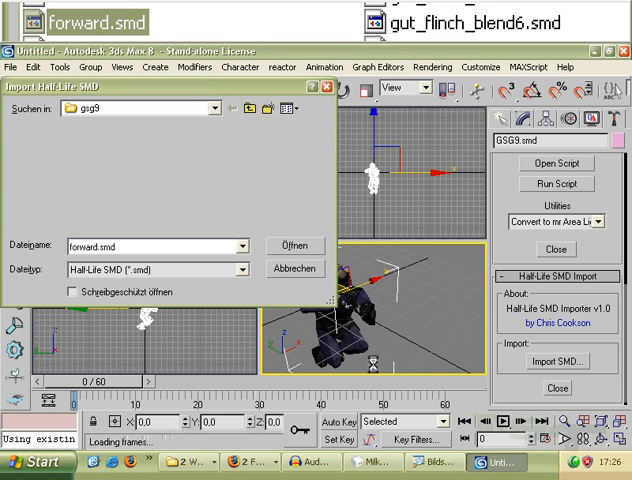
{"action": "left_click", "coordinate": [293, 245]}
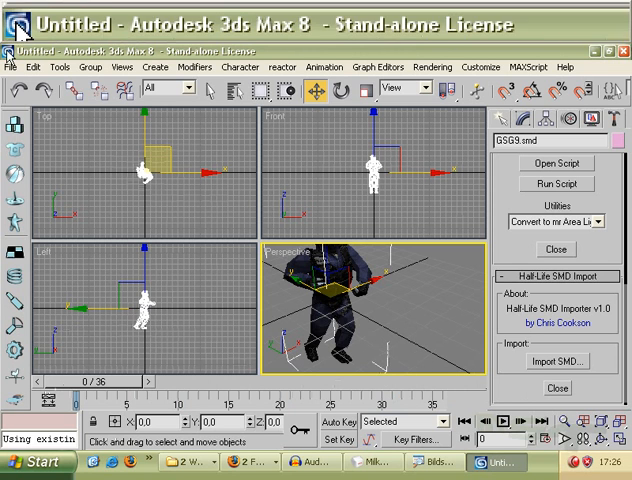
{"action": "left_click", "coordinate": [11, 67]}
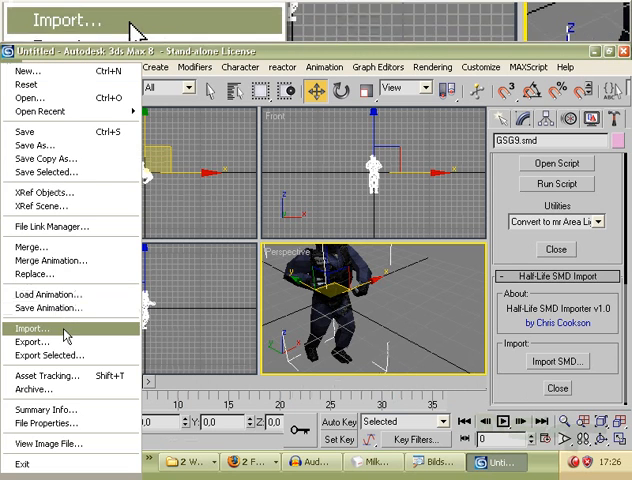